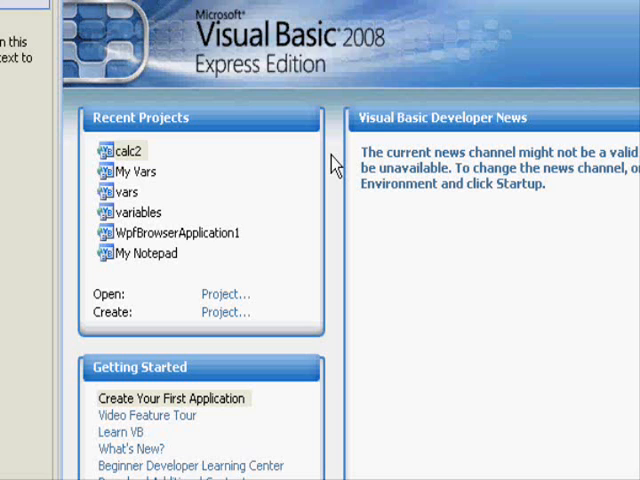
mouse_move(324, 208)
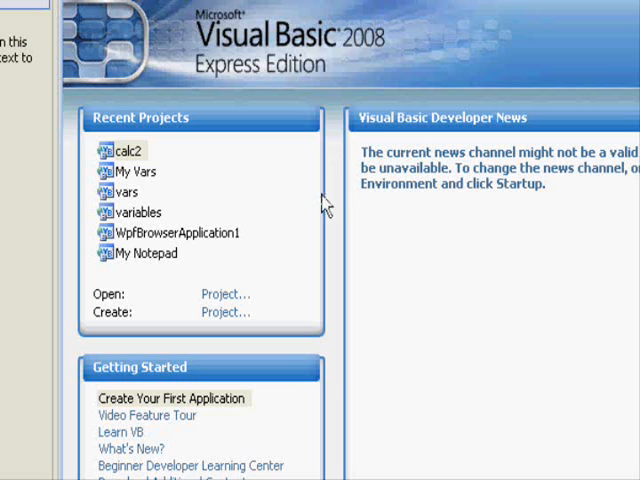
mouse_move(300, 218)
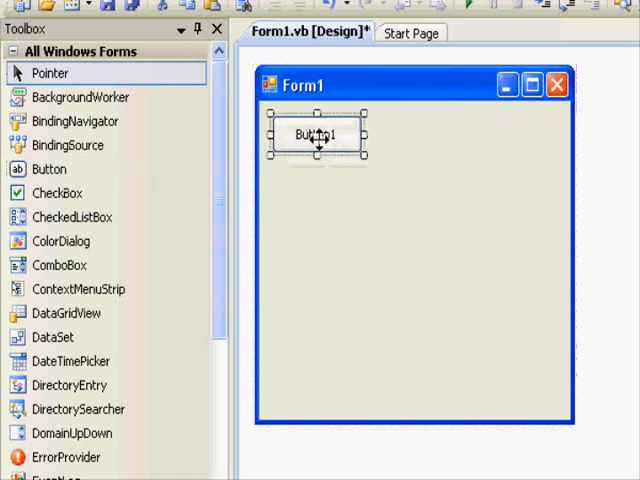
mouse_move(476, 316)
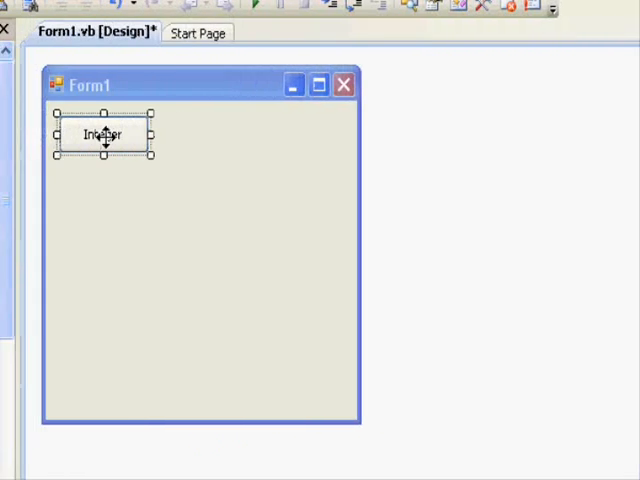
Open the Button1_Click event handler for the Integer button in the code editor.
double_click(104, 134)
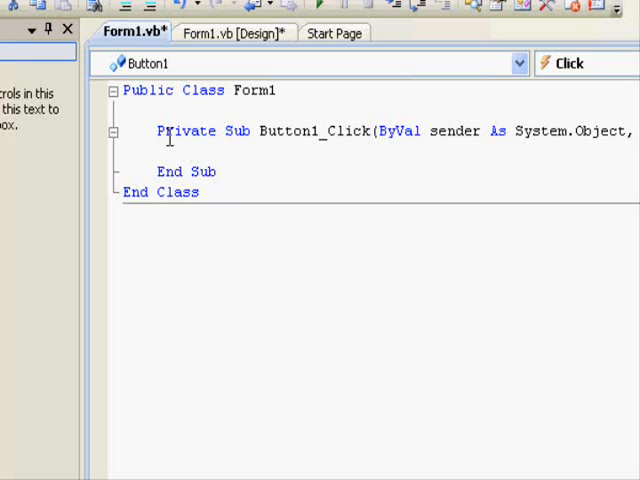
click(188, 152)
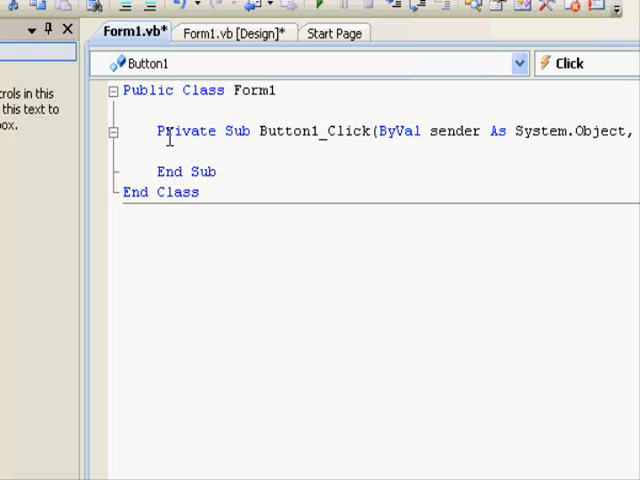
click(188, 150)
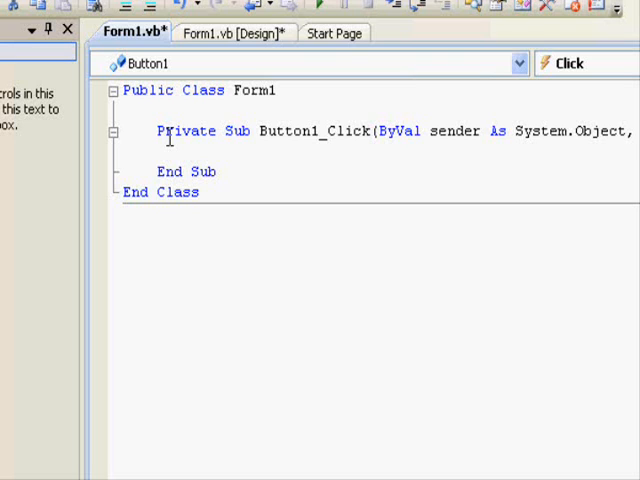
Add 'Dim MyInt As Integer' inside Button1_Click and select the name MyInt.
text(Dim)
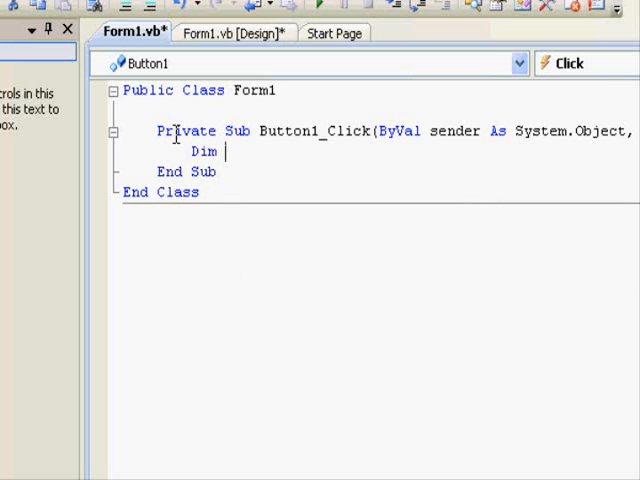
text(MyInt As Integer)
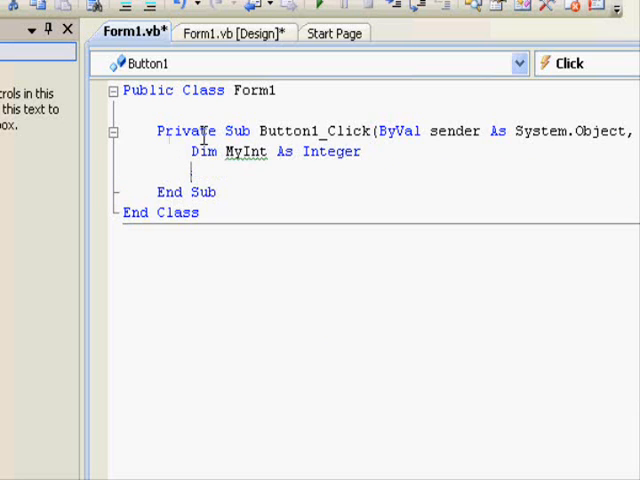
double_click(202, 152)
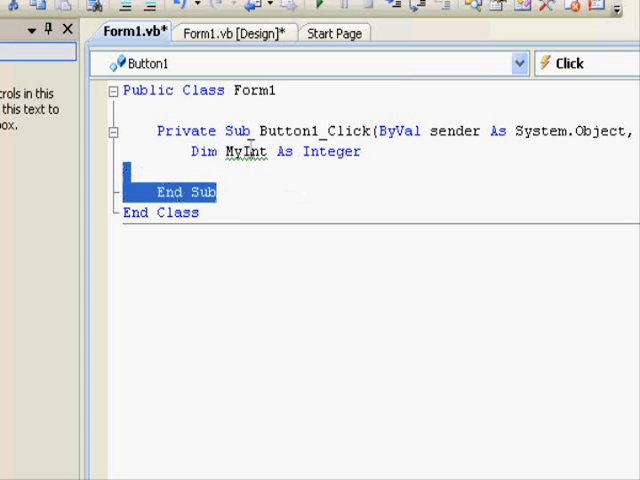
double_click(244, 152)
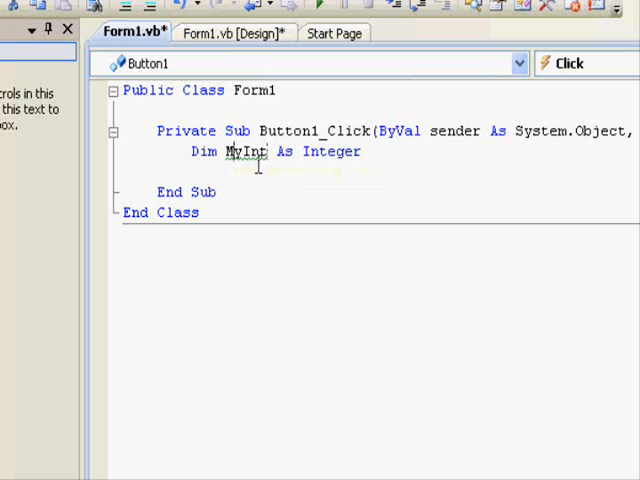
double_click(246, 152)
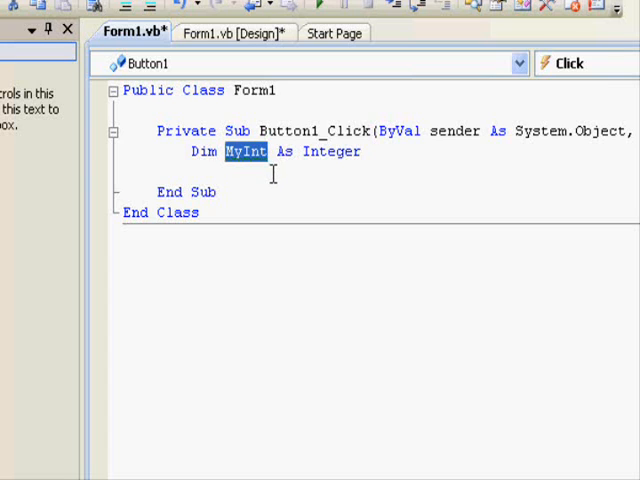
double_click(332, 152)
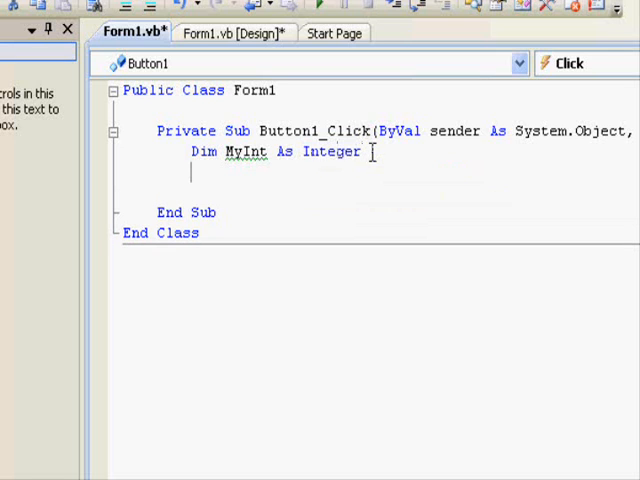
Assign MyInt = 99 and add MsgBox(MyInt) via IntelliSense, then launch the project.
text(myin)
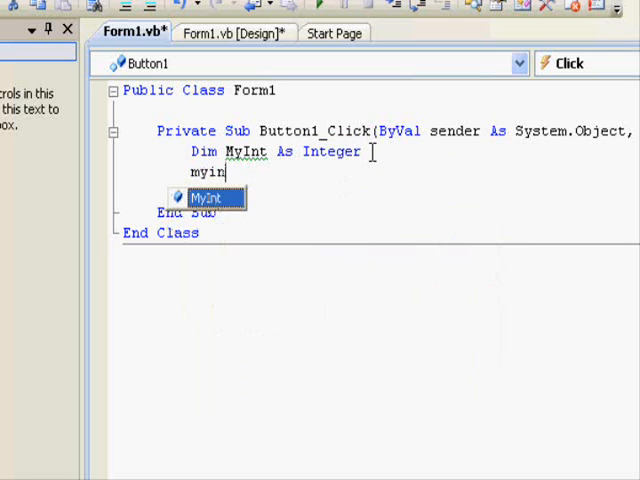
text(MyInt =99)
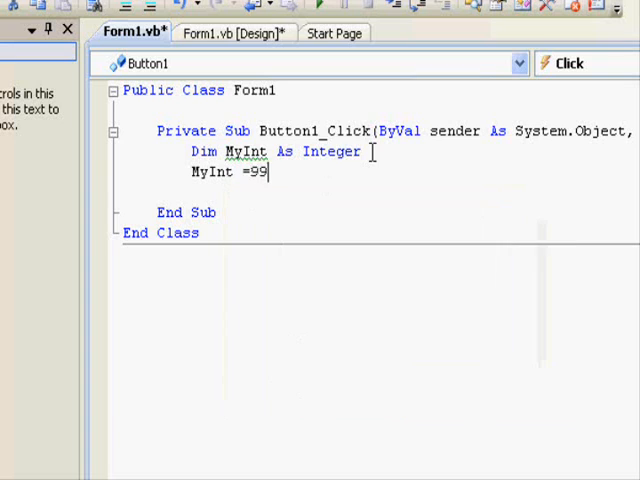
key(Return)
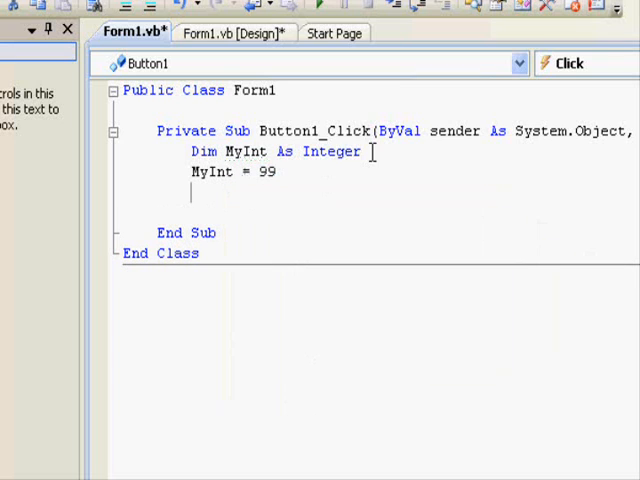
text(mg)
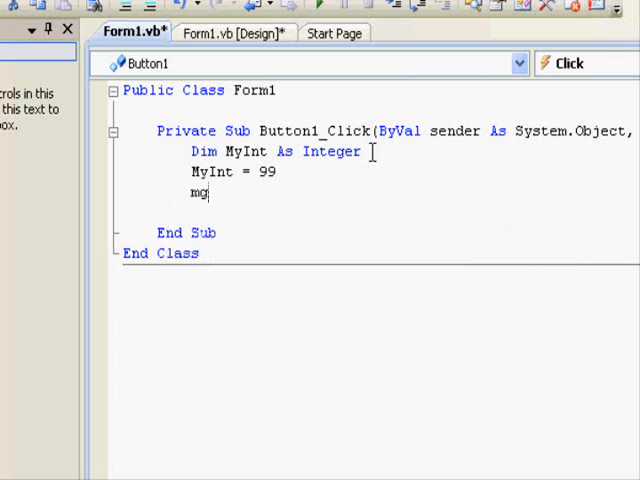
text(sgBox)
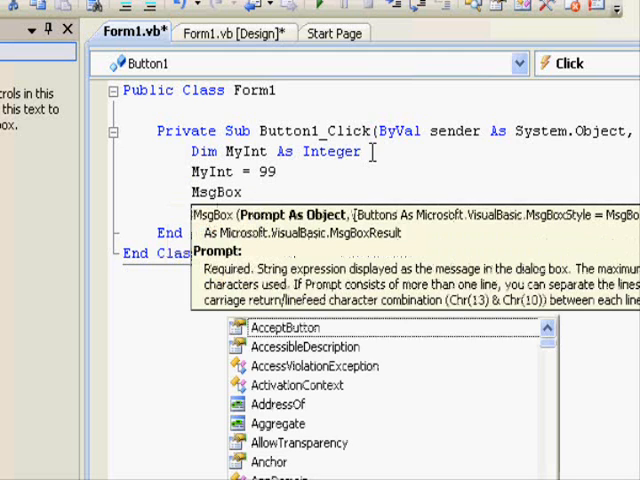
text(my)
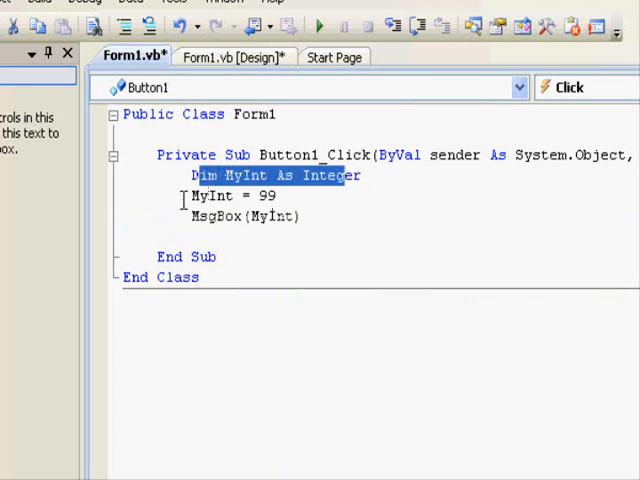
click(236, 194)
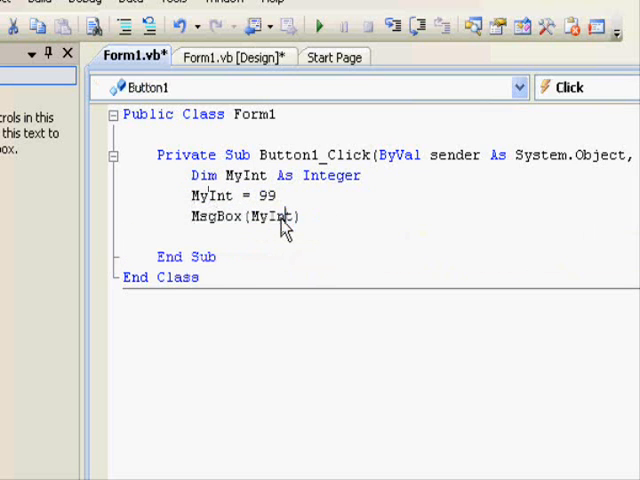
click(132, 74)
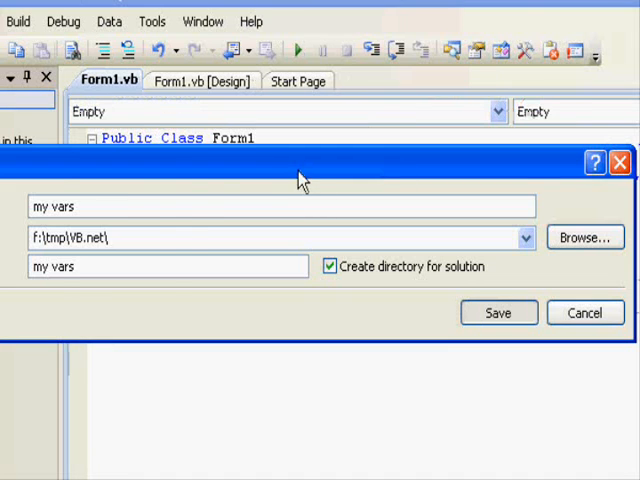
Save the project as 'my vars', confirm the Integer button shows 99, and close Form1.
click(498, 312)
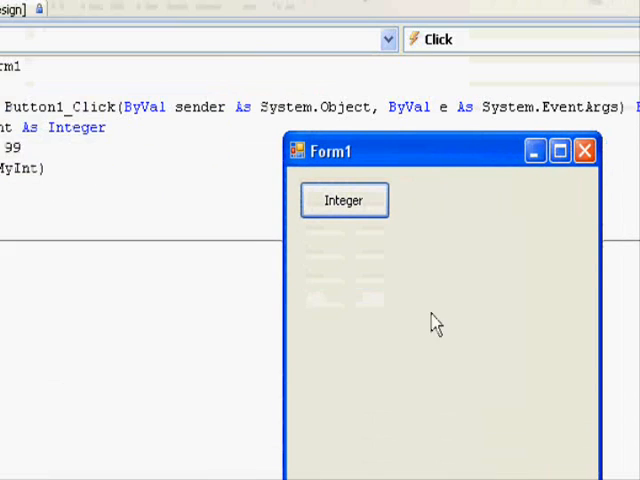
click(344, 200)
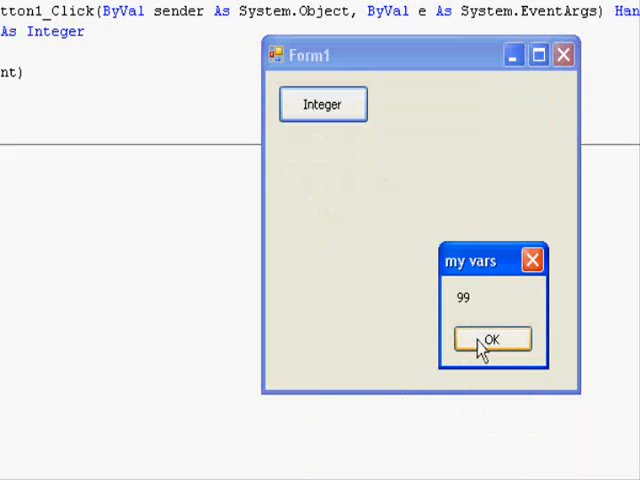
click(492, 340)
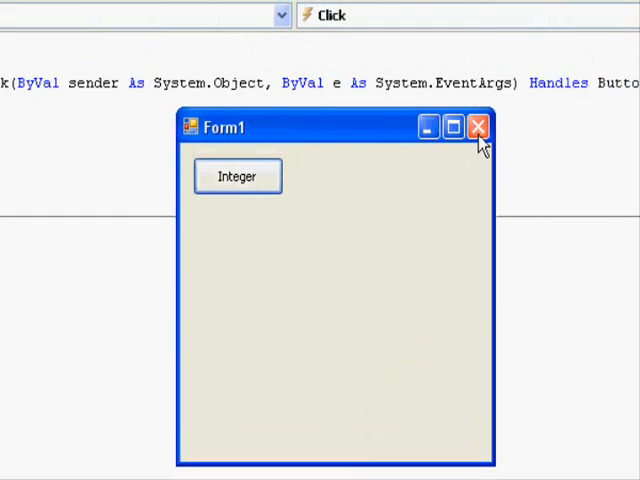
click(476, 128)
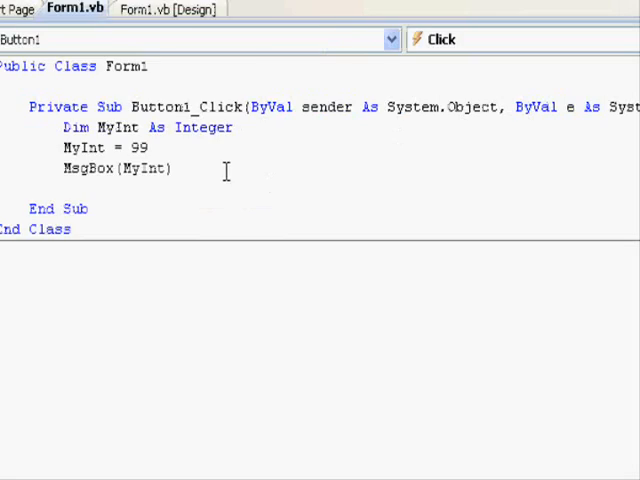
Change the assignment to MyInt = 50 + 20.
double_click(180, 148)
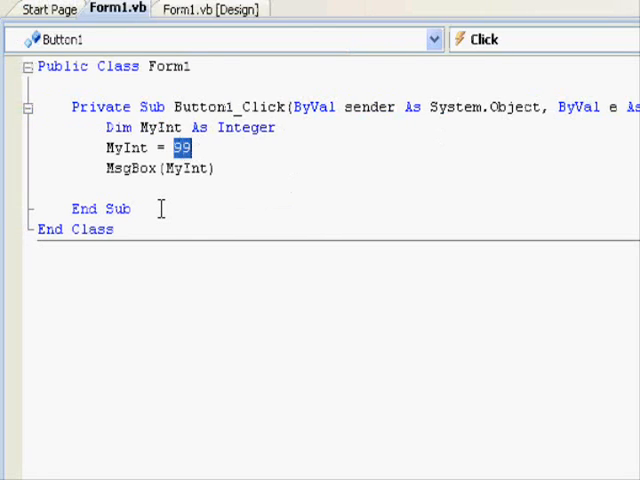
text(50)
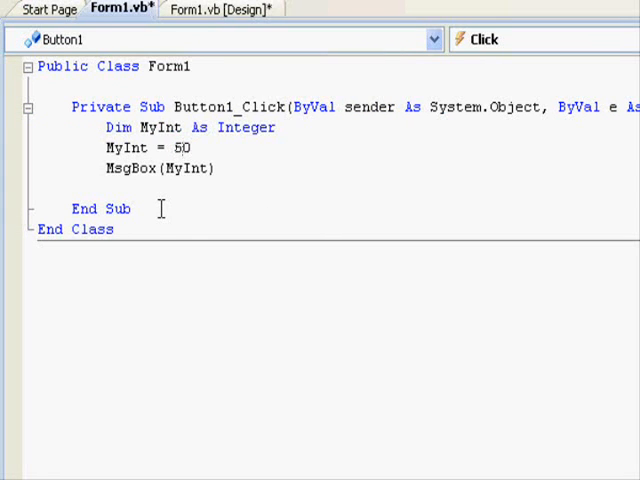
text(+20)
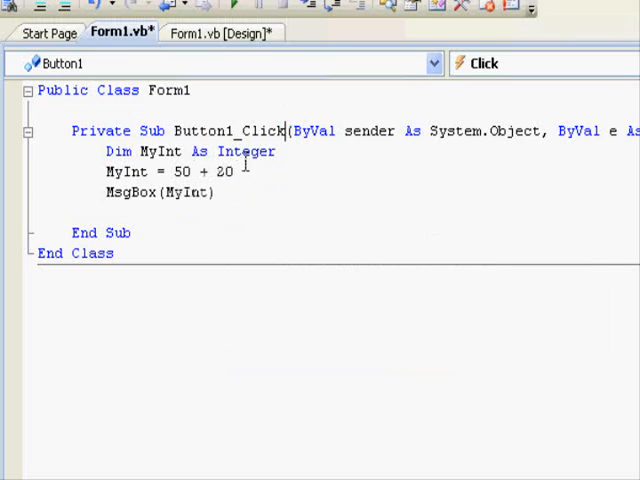
double_click(224, 172)
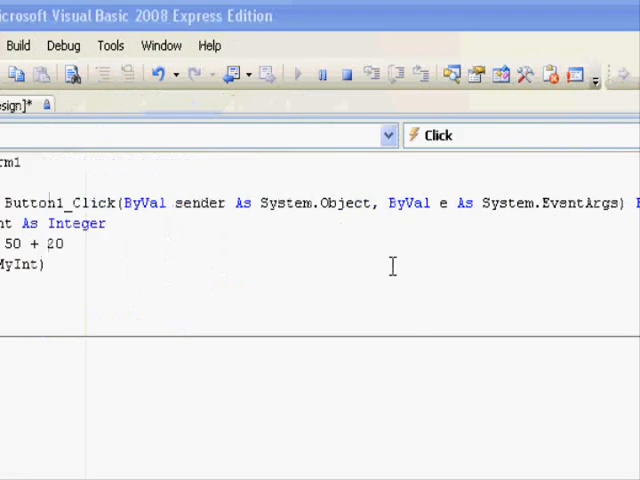
Run the project and confirm the Integer button's message box reads 70.
click(314, 72)
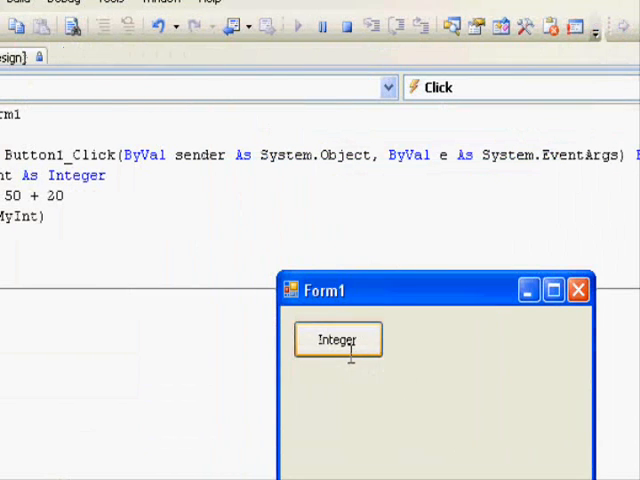
click(336, 340)
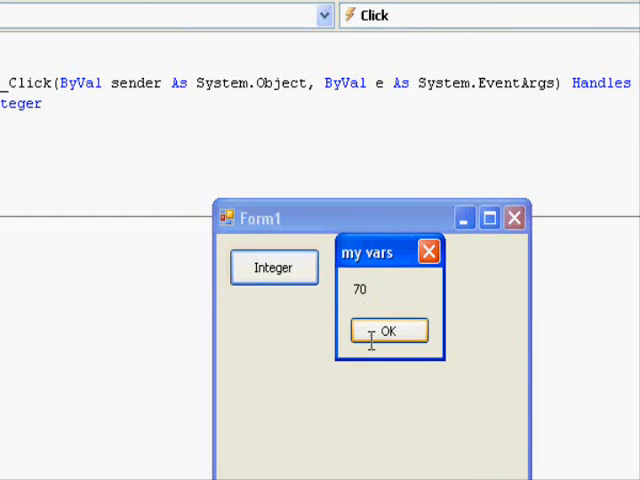
click(388, 330)
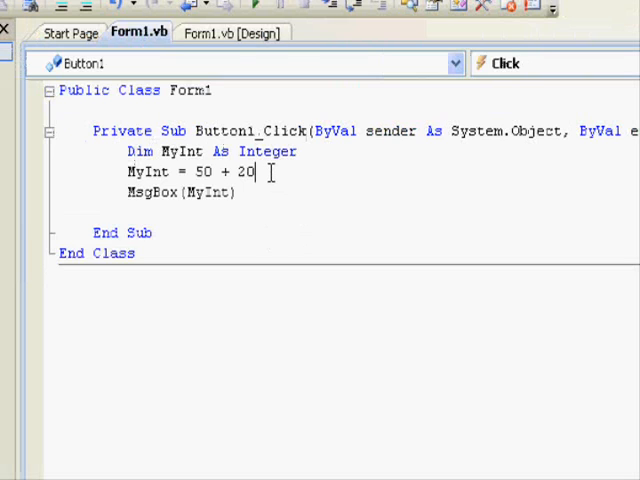
Add the line MyInt = MyInt + 30 after the 50 + 20 assignment.
text(myint)
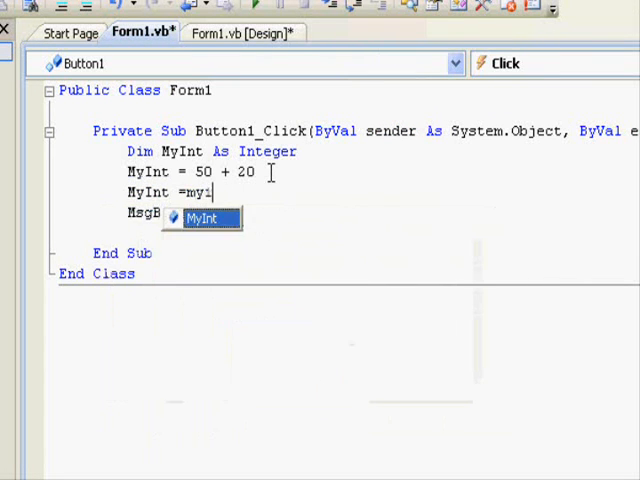
text(MyInt + 30)
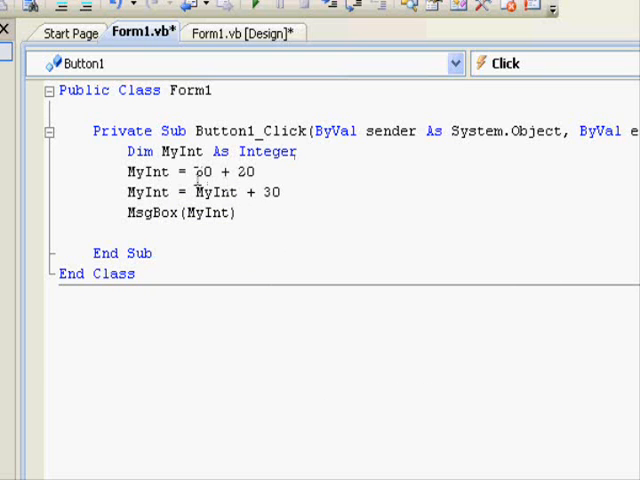
double_click(168, 172)
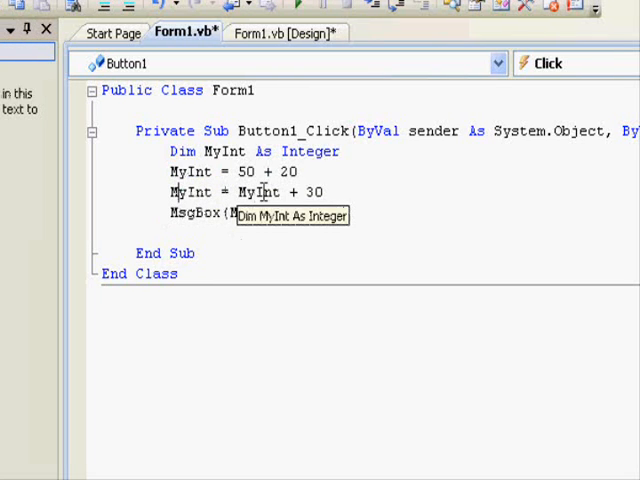
double_click(258, 192)
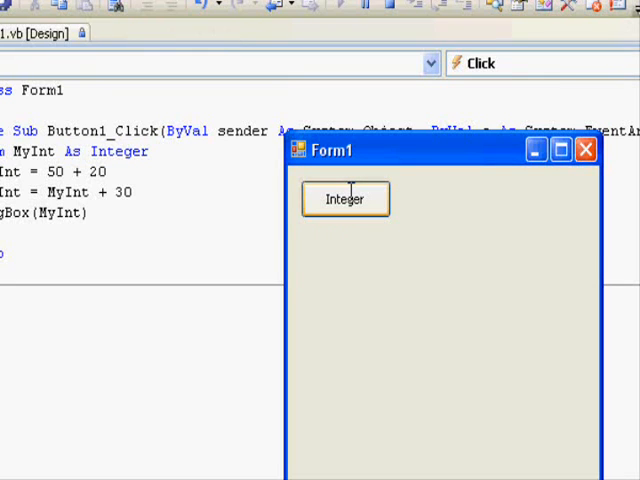
Run the form, confirm the Integer button shows 100, and leave a new empty line in the handler.
click(344, 200)
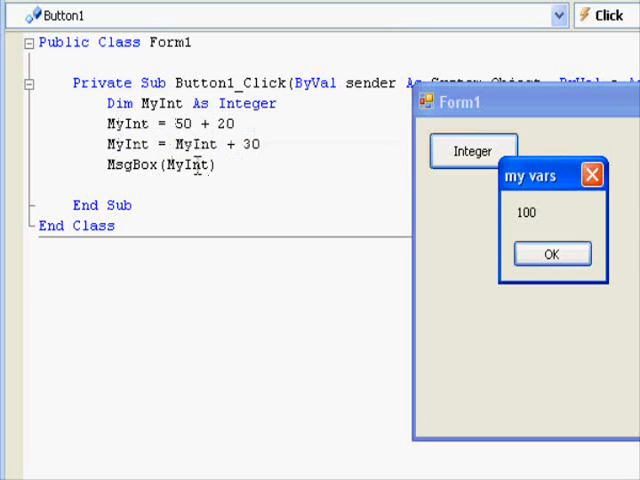
mouse_move(196, 144)
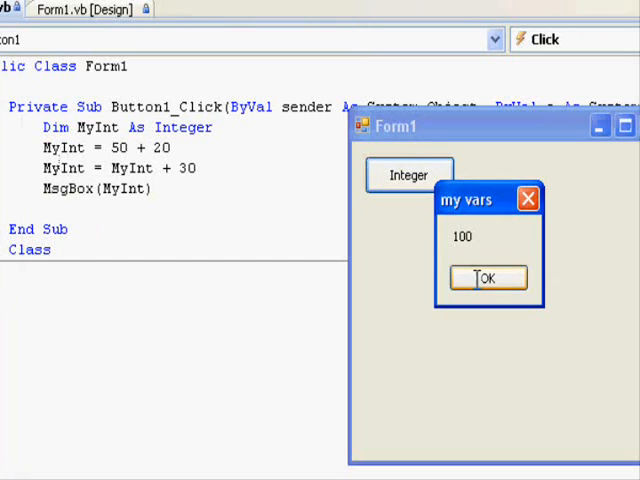
click(488, 276)
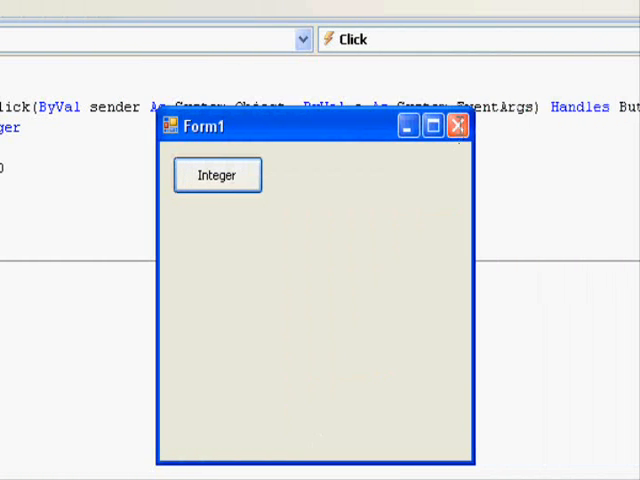
mouse_move(458, 128)
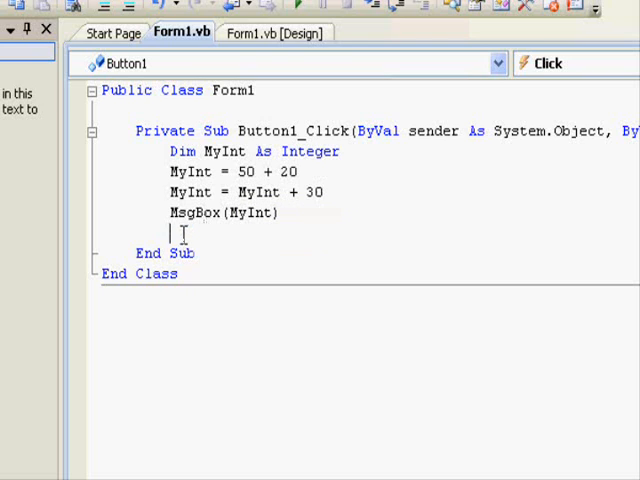
key(Backspace)
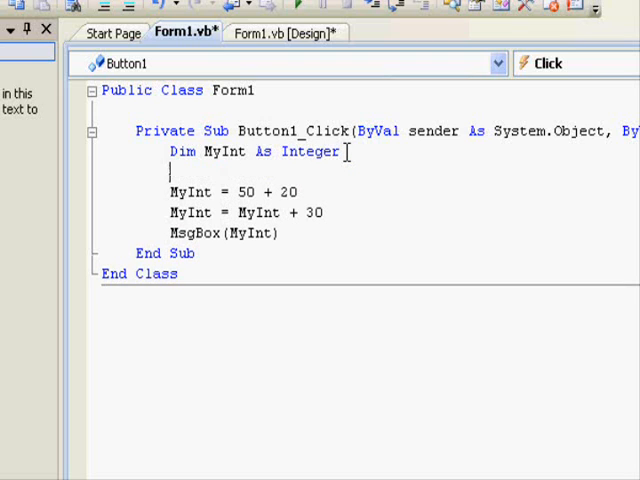
Declare 'Dim A As Integer, B As Integer' in the click handler.
text(dim)
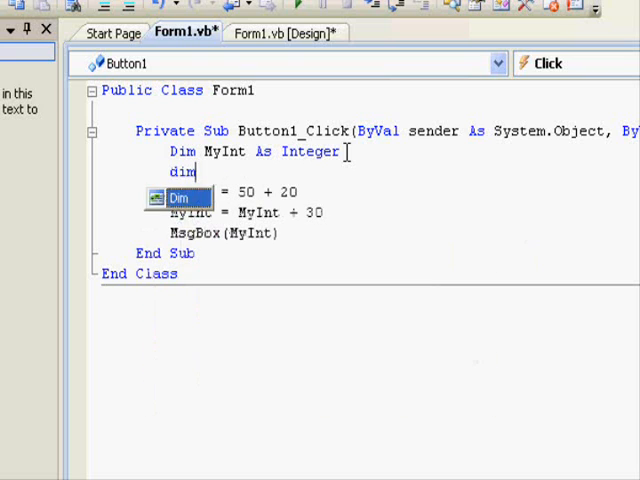
text(A)
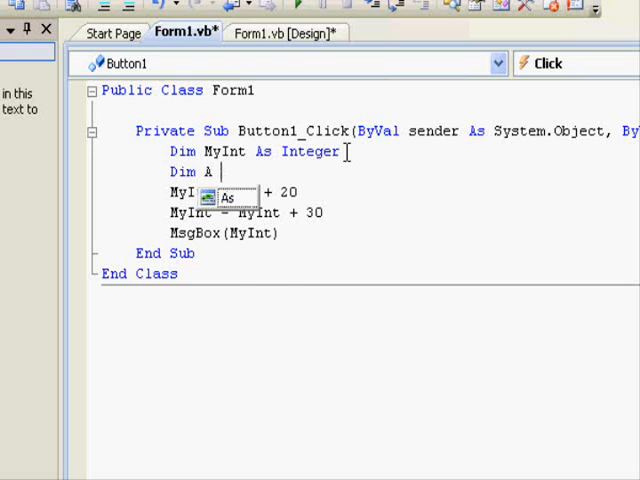
text(As Integer ,)
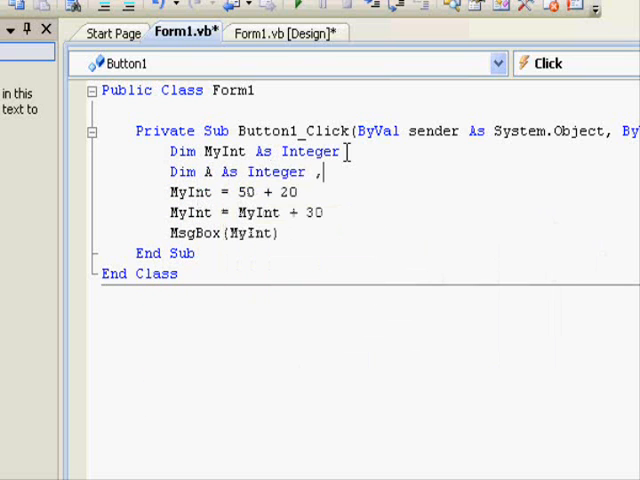
text(B As Information)
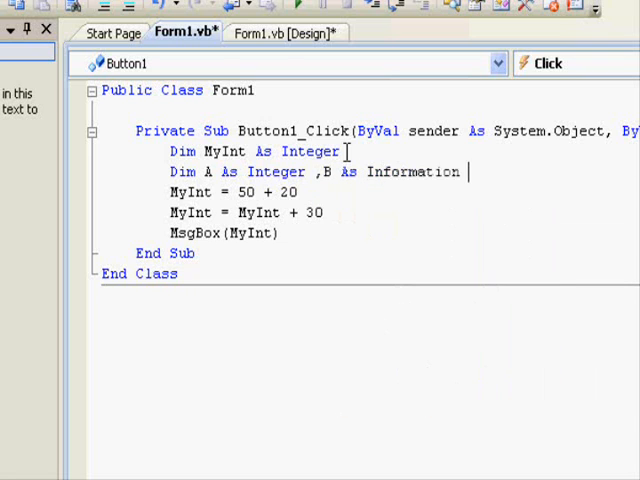
text(It)
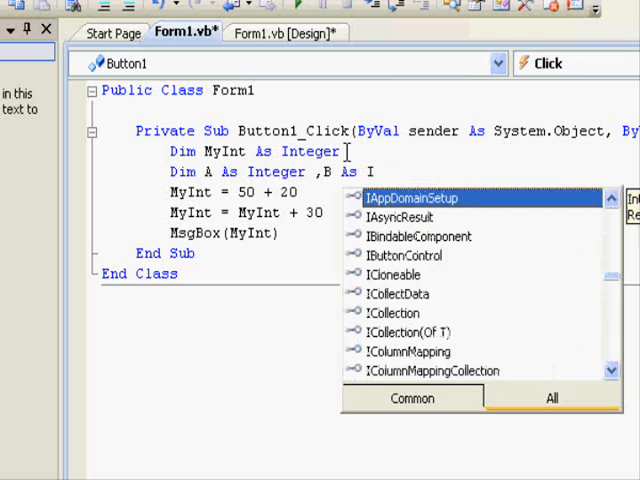
Set A = 10 and B = 30, make MyInt = A + B, and remove the MyInt + 30 line.
text(A)
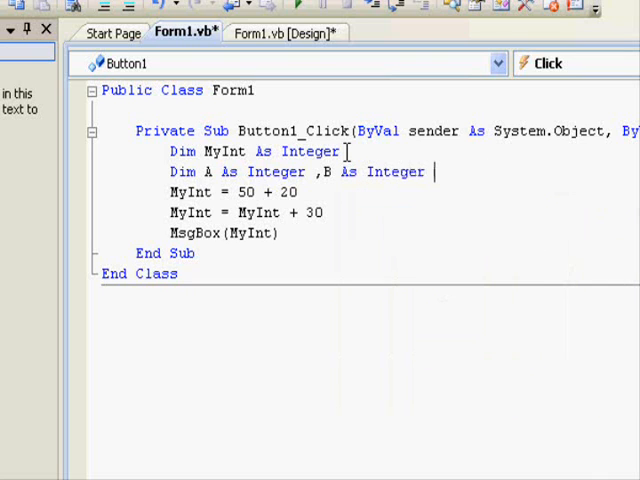
text(A=)
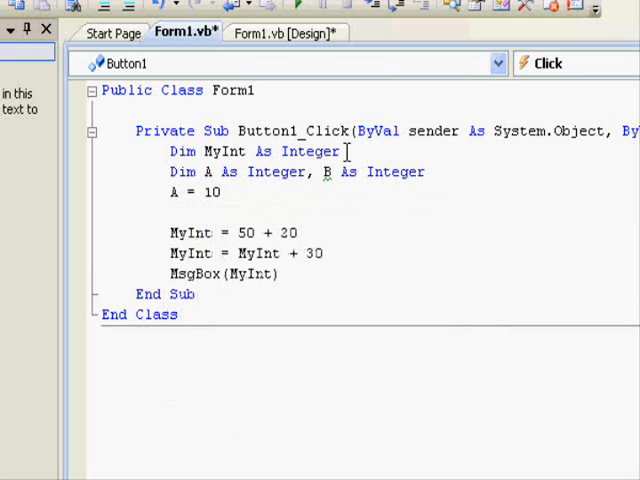
text(B=30)
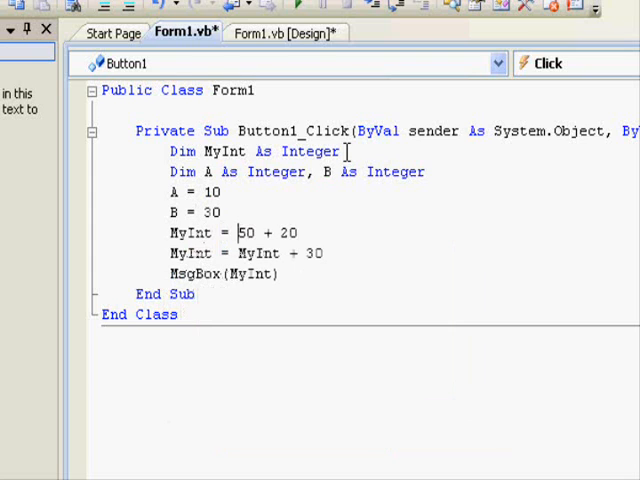
text(a+)
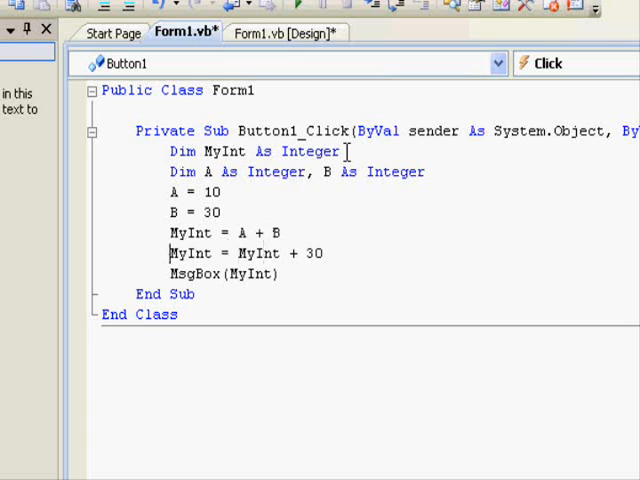
key(Delete)
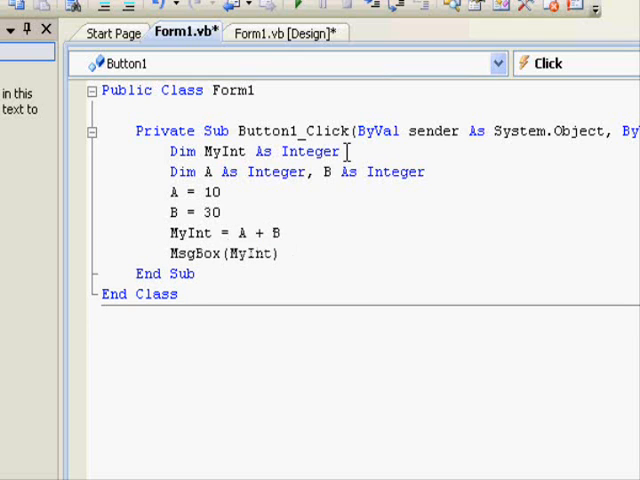
click(104, 212)
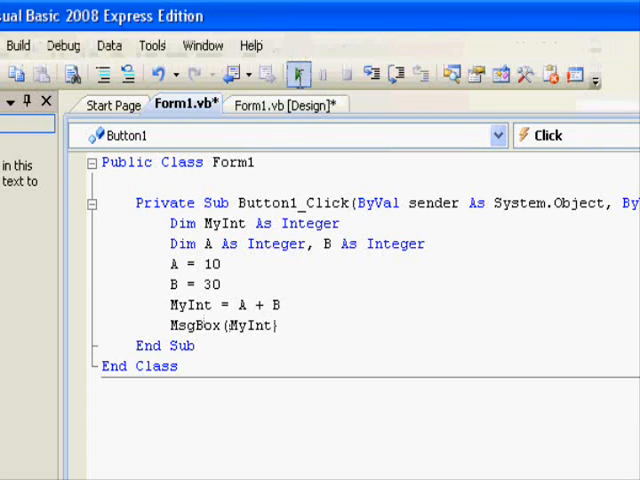
key(ctrl+s)
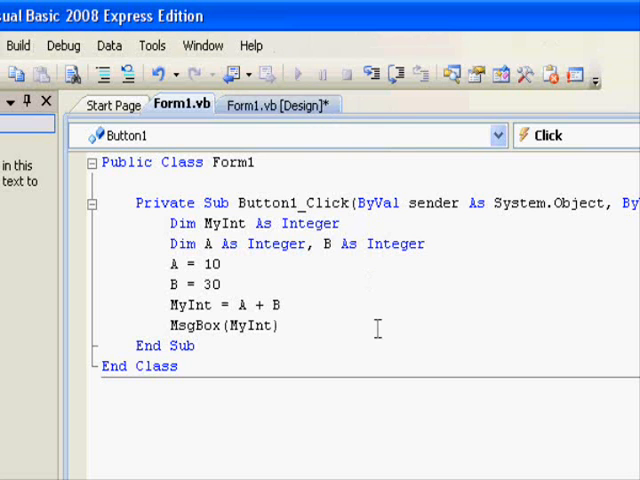
click(318, 72)
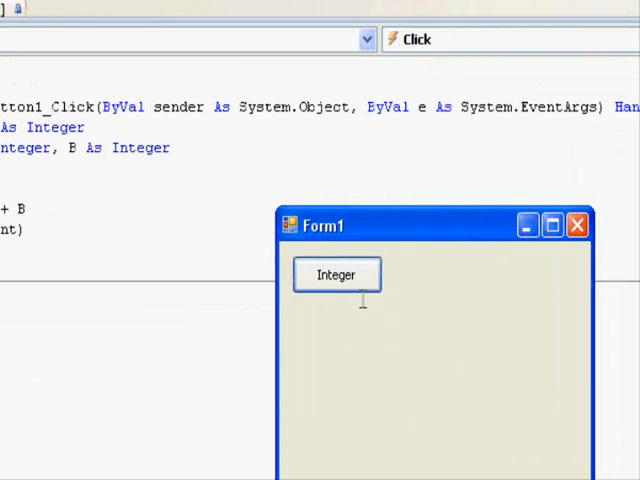
click(336, 274)
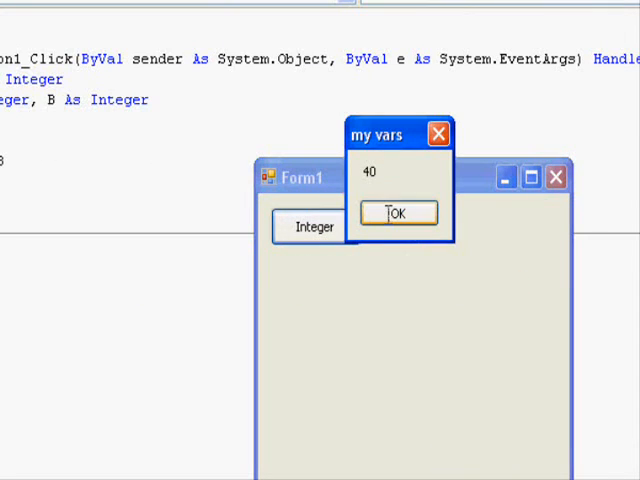
click(396, 212)
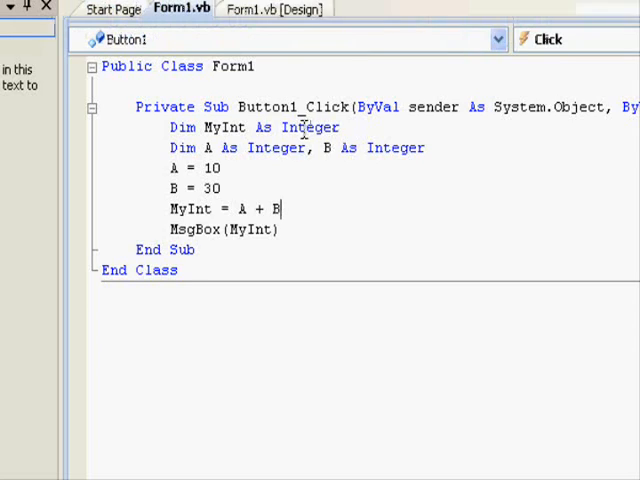
Change the assignment to MyInt = A + B + 2.5 and start debugging.
double_click(310, 152)
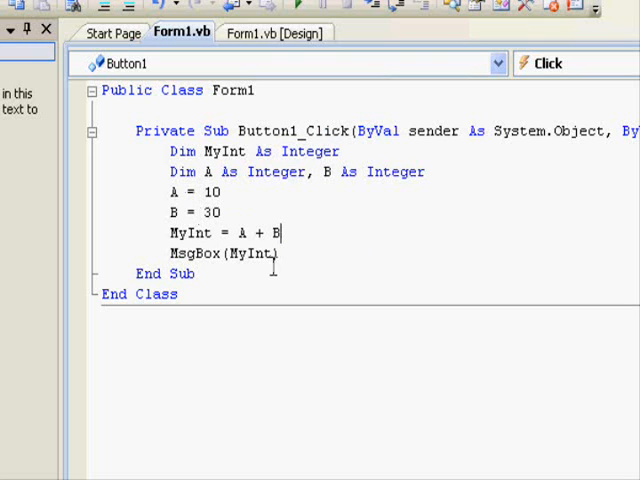
text(+ 2.5)
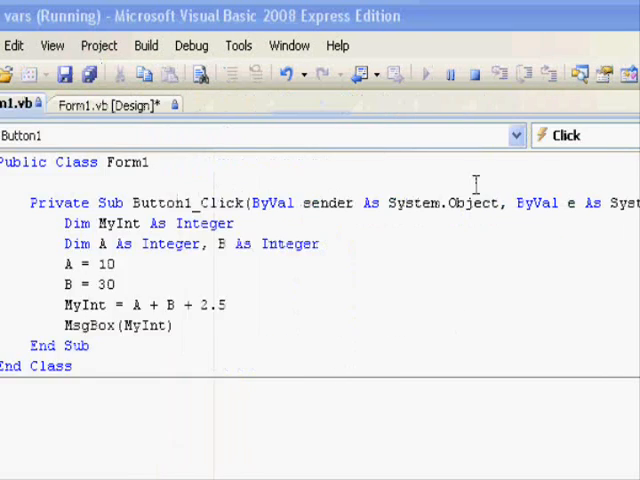
Run the form, confirm the Integer button's message box reads 42, and dismiss it.
click(424, 72)
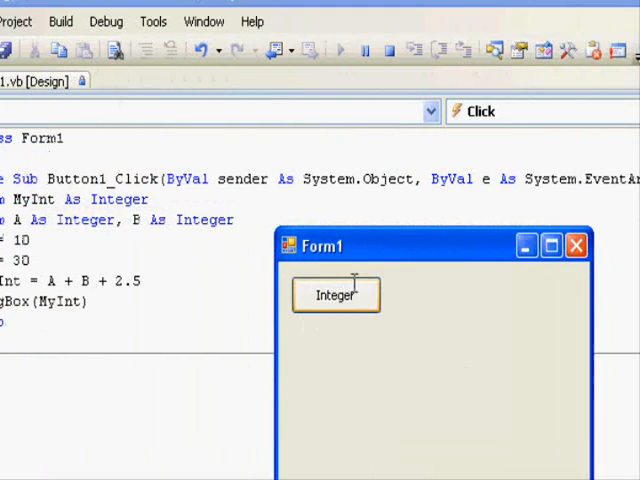
click(336, 294)
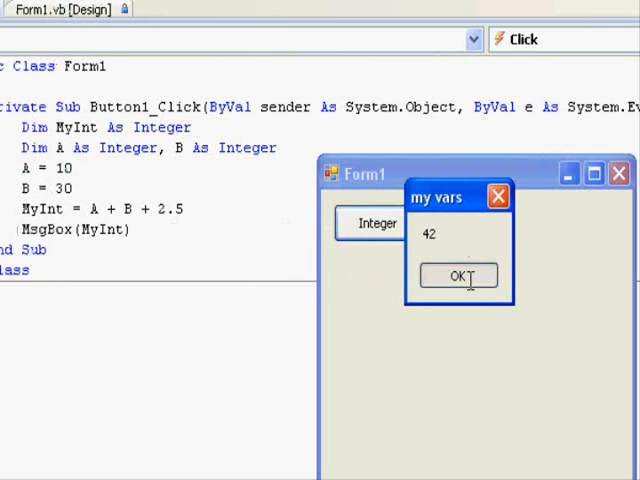
click(458, 276)
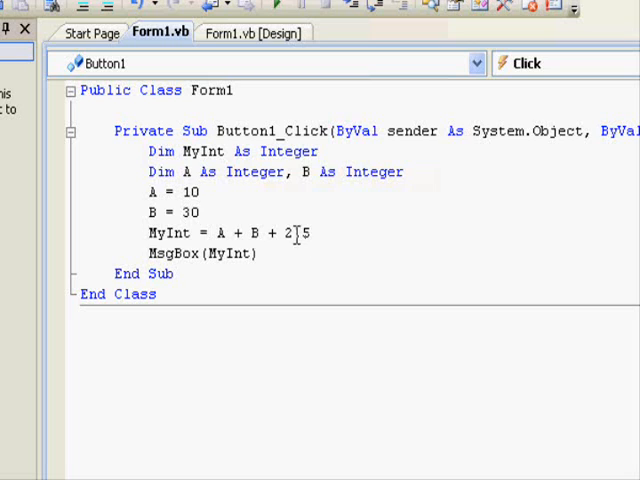
text(.5)
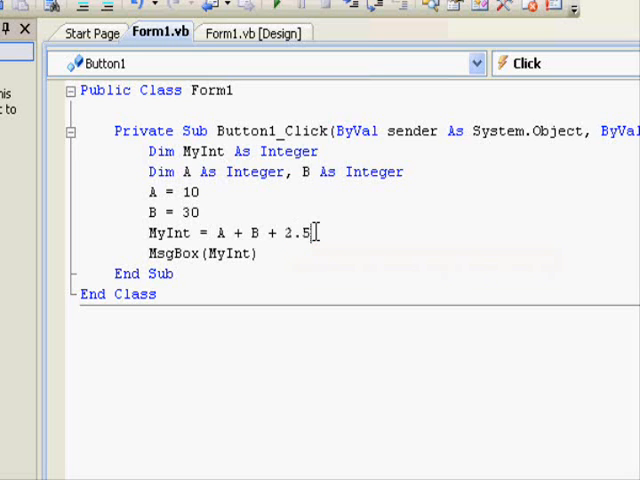
double_click(300, 232)
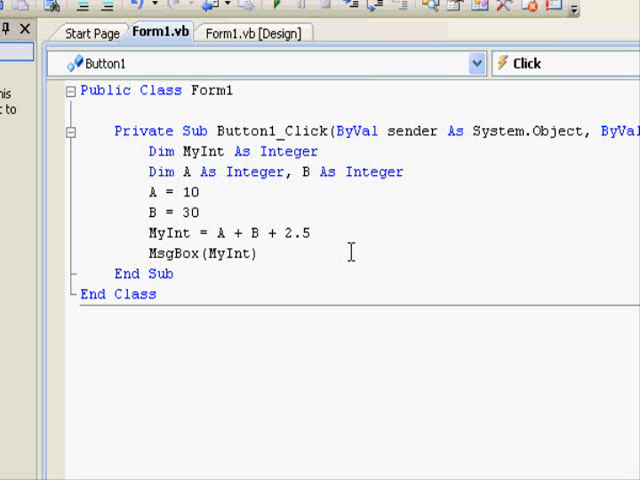
click(260, 252)
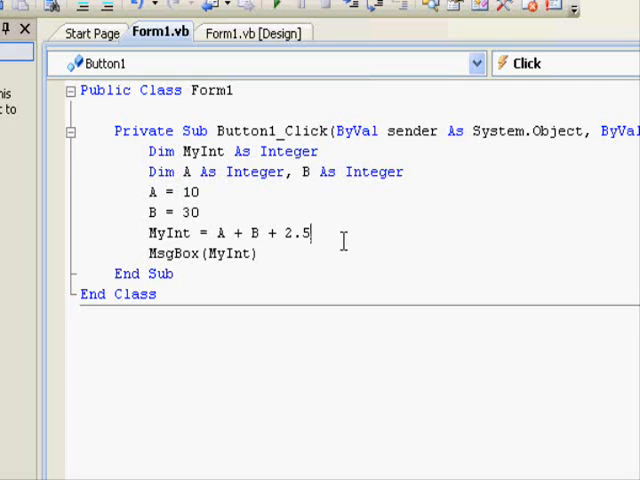
mouse_move(304, 172)
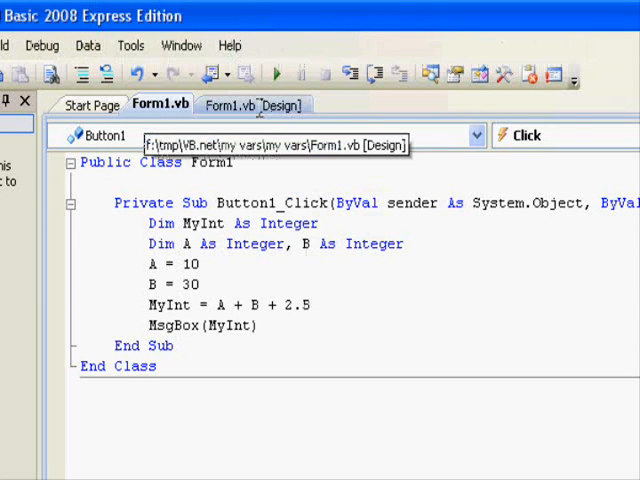
Add a second Button to Form1 in design view with its Text set to Single.
click(256, 104)
text(Singl)
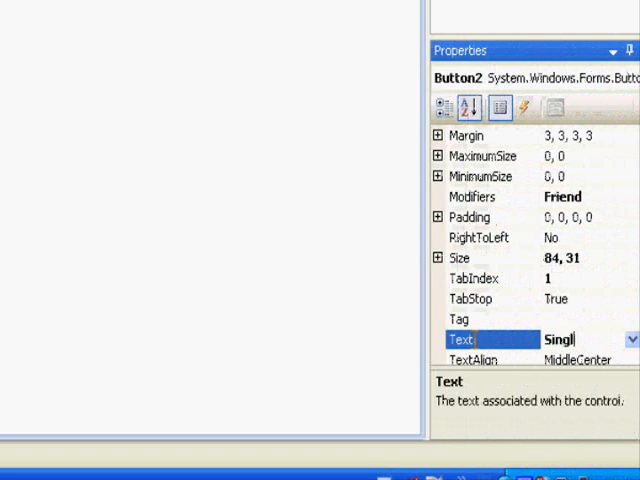
text(e:)
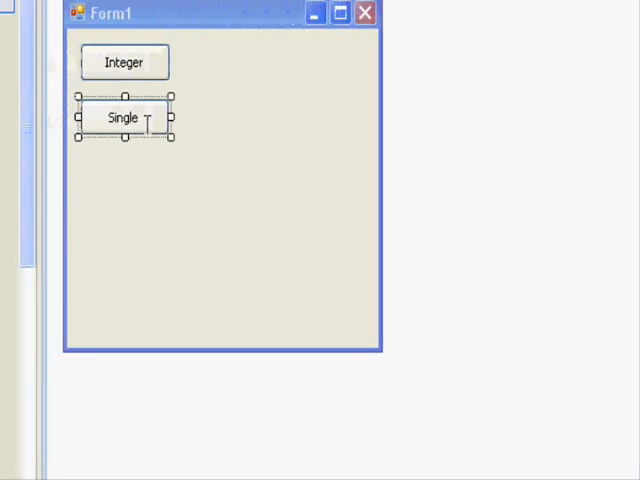
In Button2_Click, declare Singles S1, S2, S3 and assign S1 = 2 and S2 = 4.6.
double_click(124, 116)
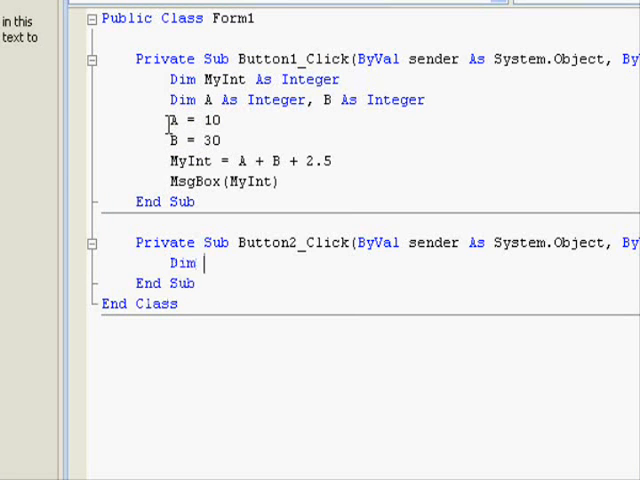
text(S1 As sint)
text(Dim S2 As Single)
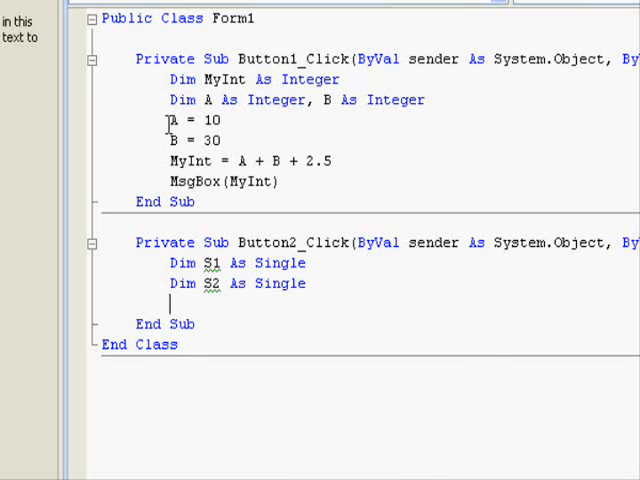
text(S1=1)
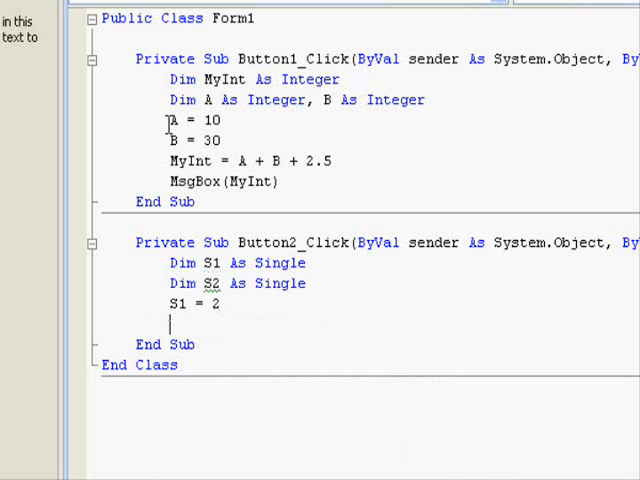
text(S2=)
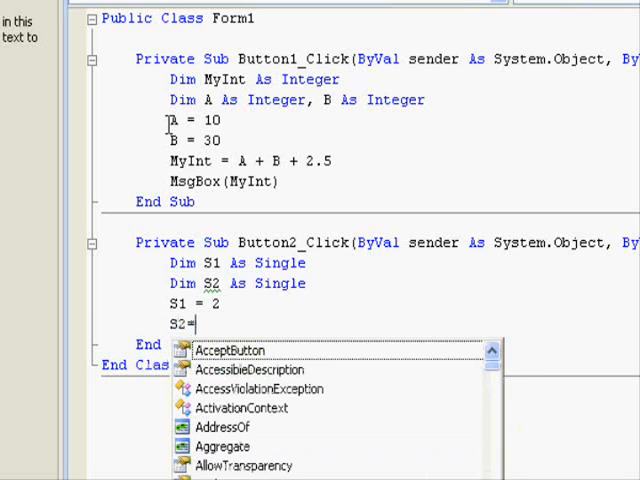
text(4.6)
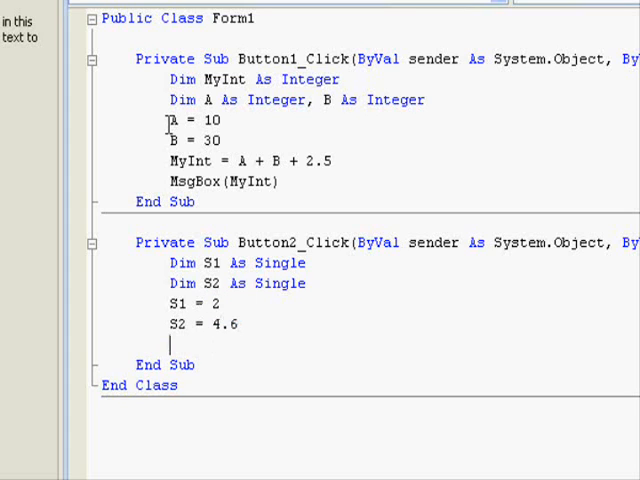
key(Return)
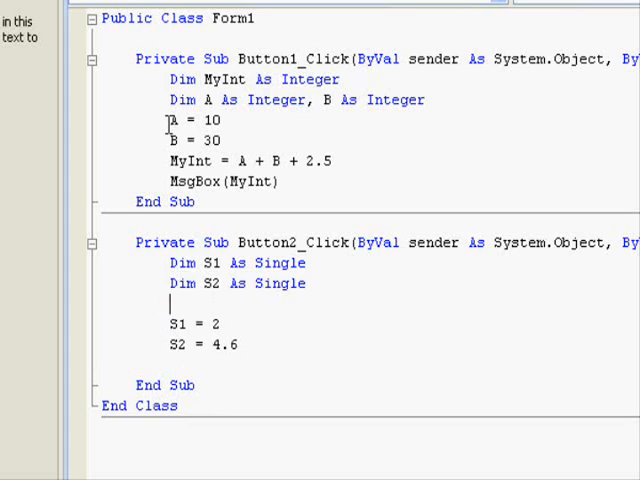
text(Dim)
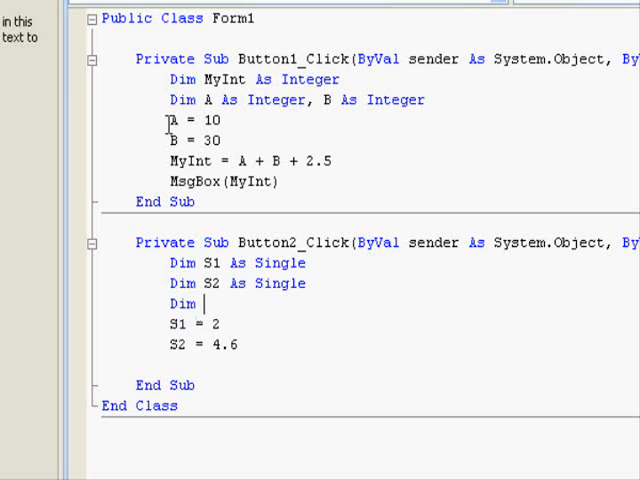
text(S3 As single)
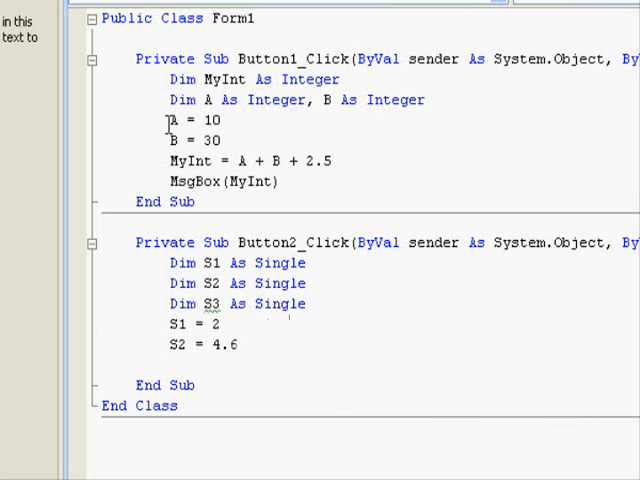
text(s4)
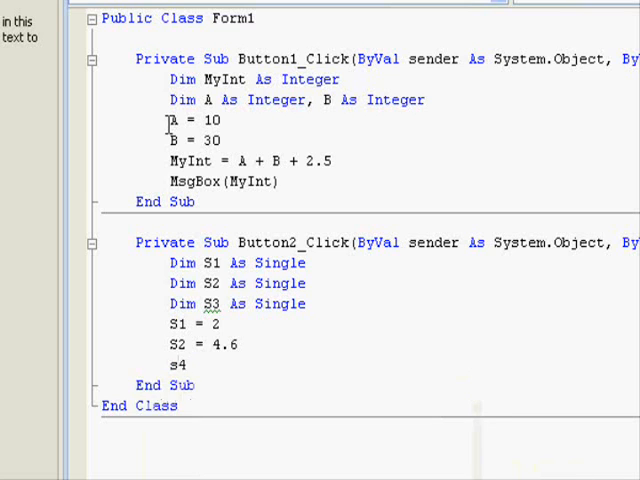